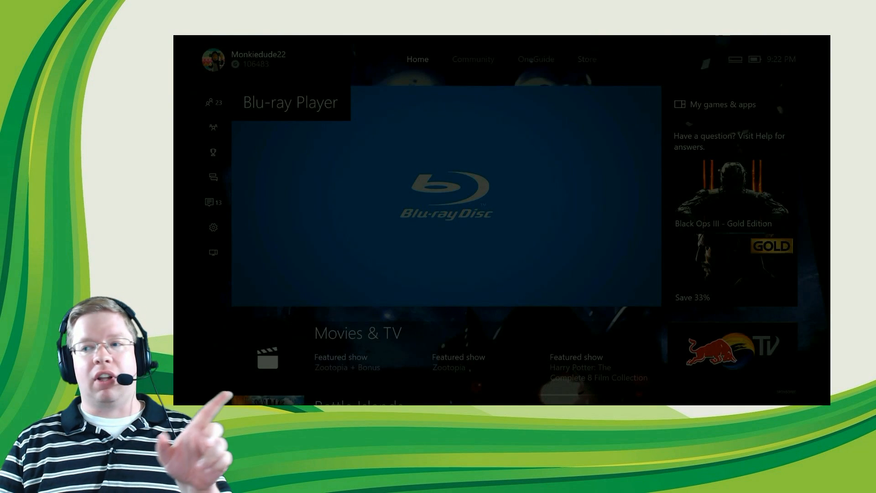
Step: Reach the console Settings from the guide and go into Sign-in, security & passkey
click(213, 228)
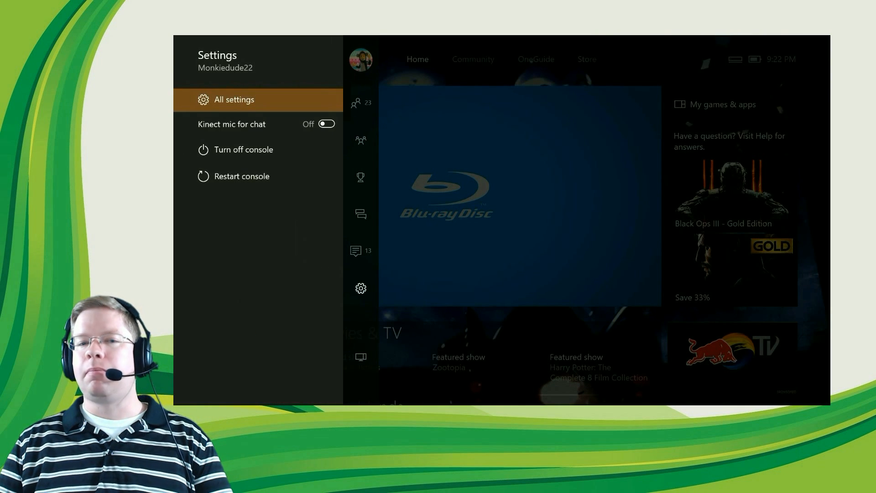
click(233, 100)
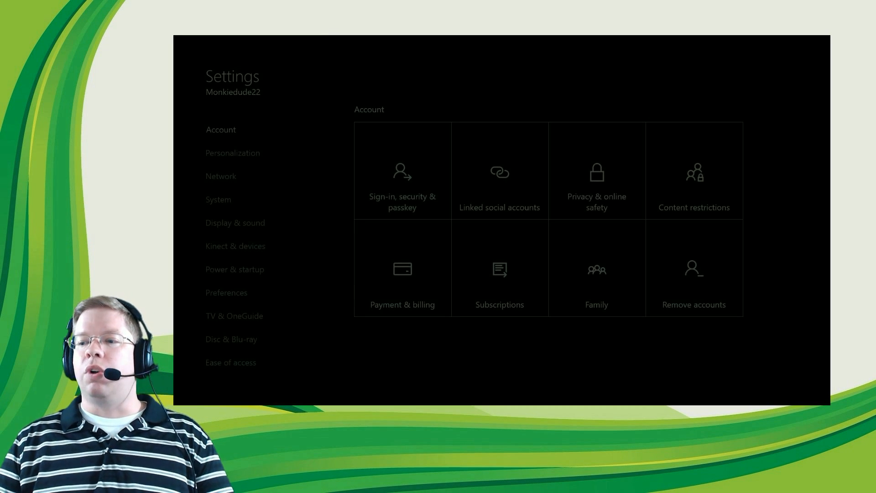
click(403, 171)
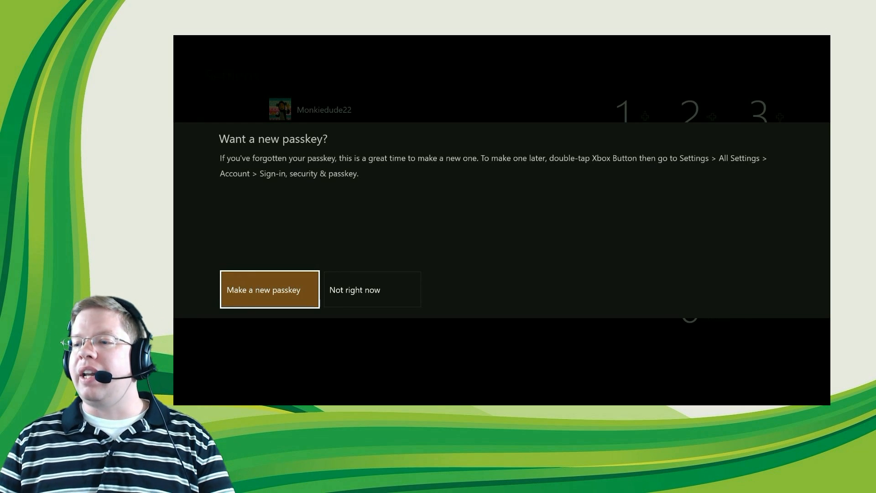
Step: Choose Make a new passkey so the six-digit entry screen appears
click(269, 290)
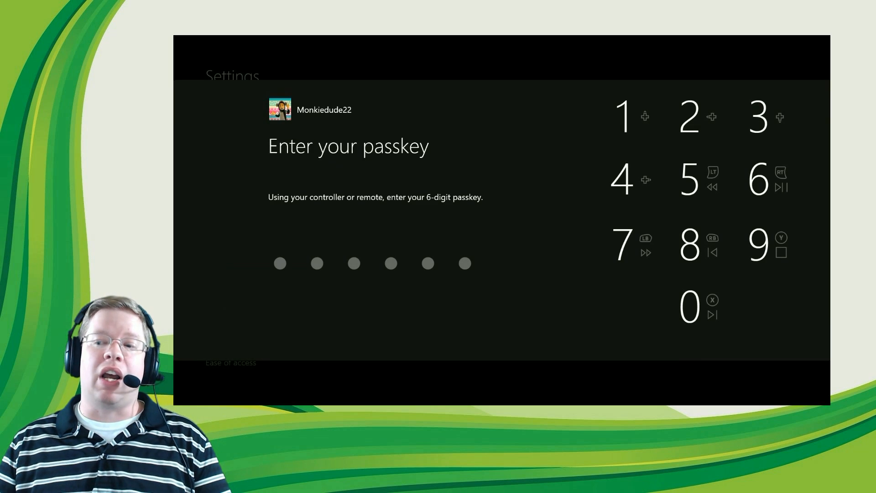